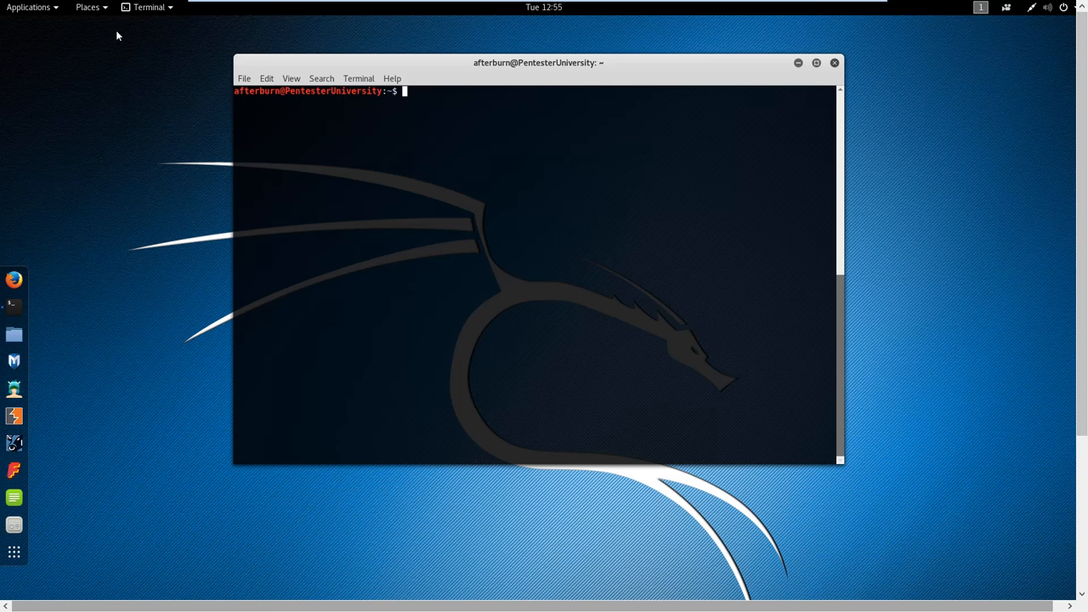
mouse_move(427, 77)
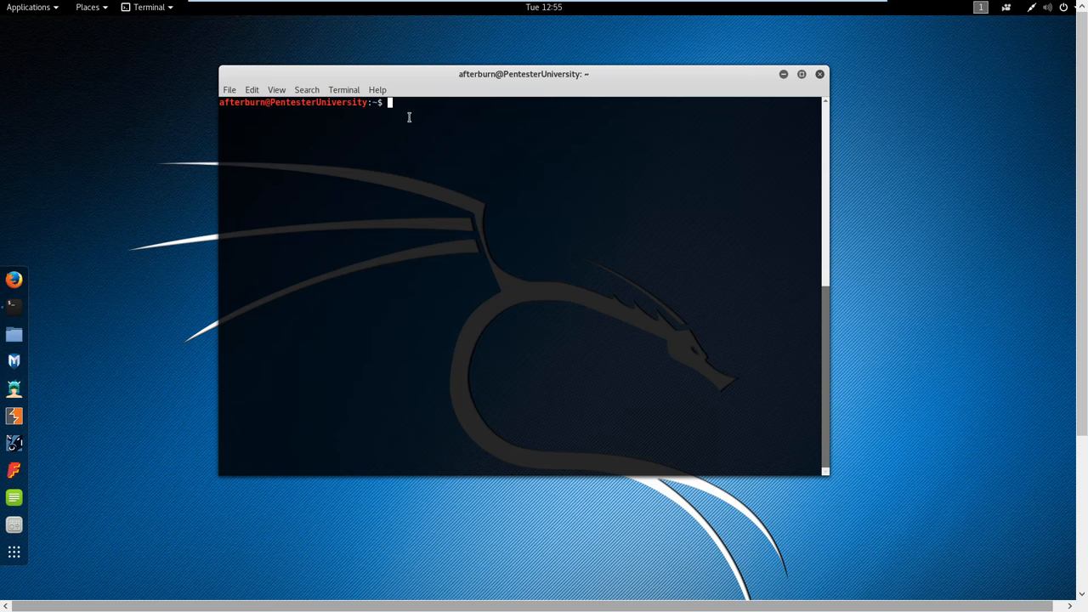
Start a new command by typing 'dns' at the terminal prompt.
type("dns")
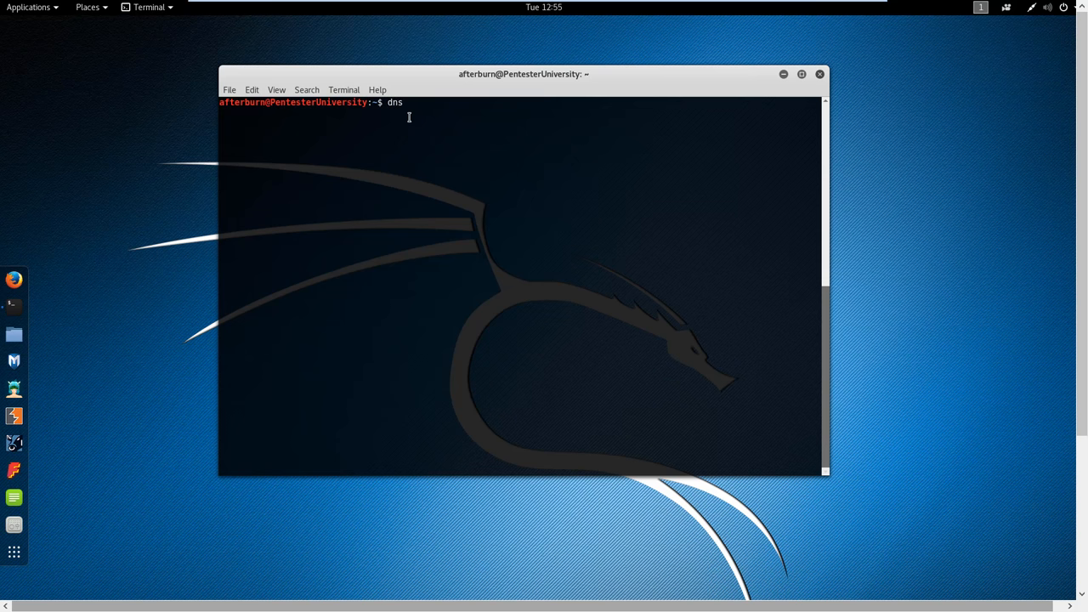
mouse_move(403, 102)
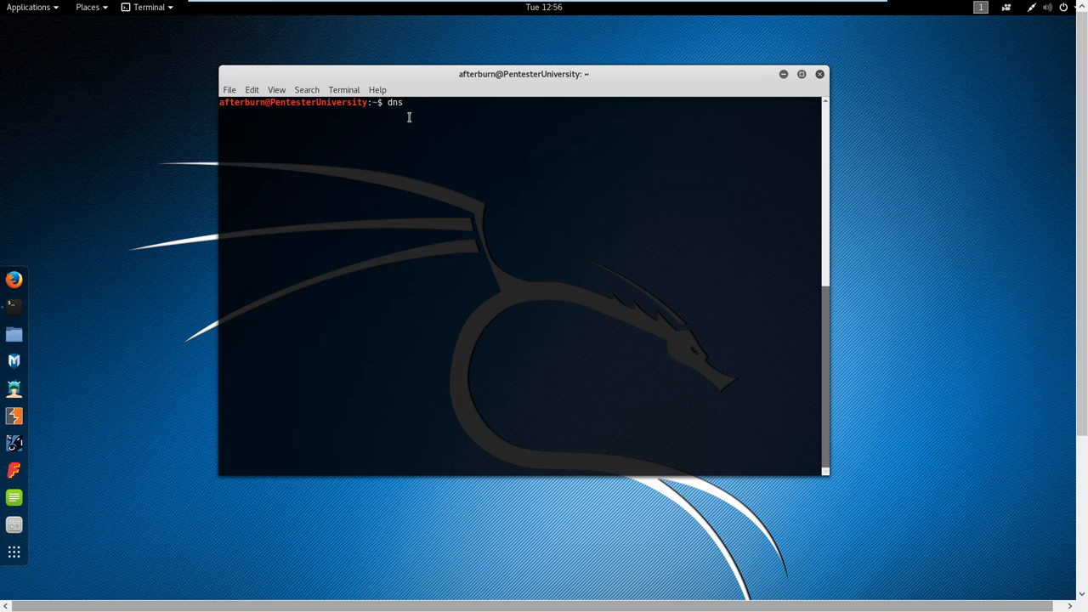
Run 'dnsenum -h' and scroll through its options listing.
type("enum")
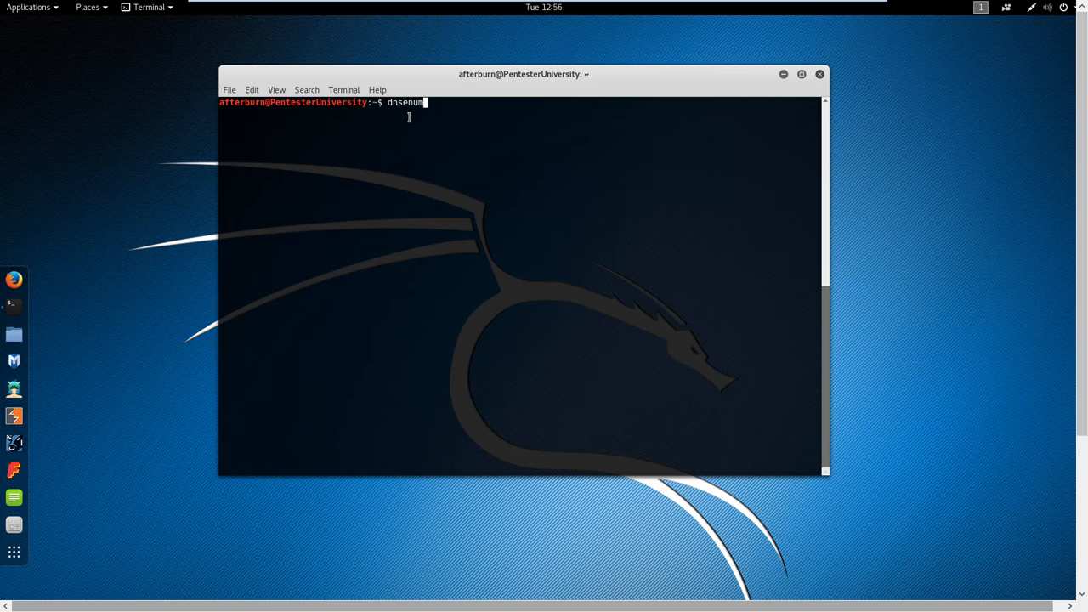
type("-h")
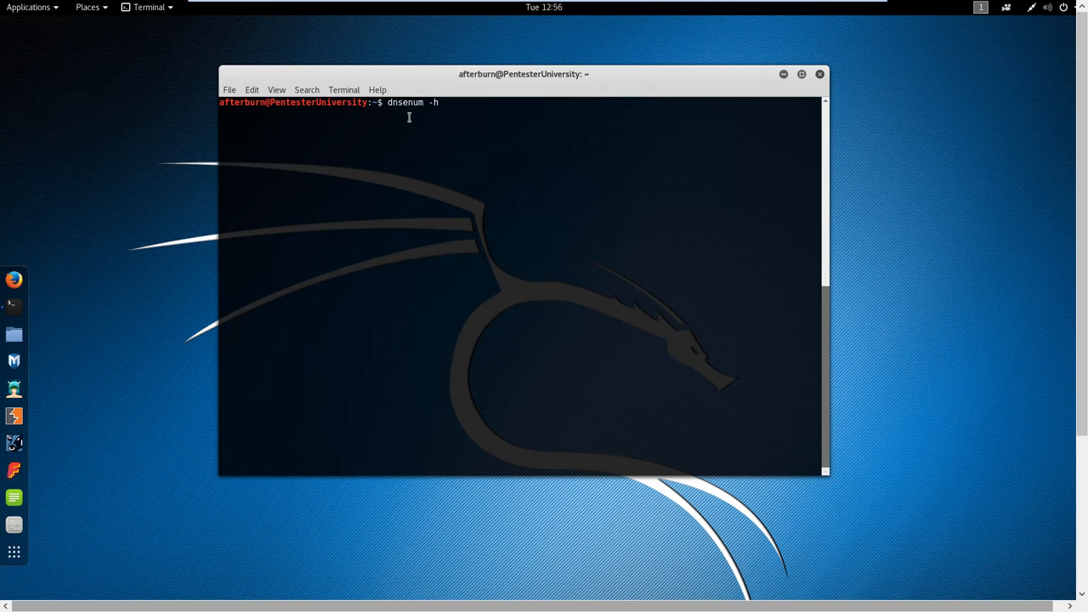
key("Return")
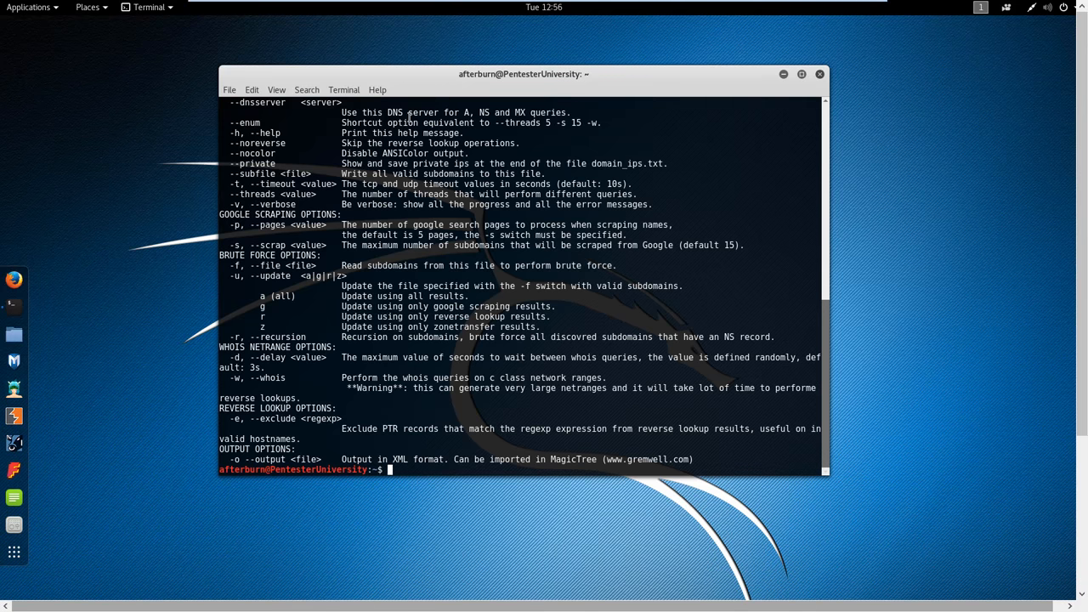
scroll("up", 3)
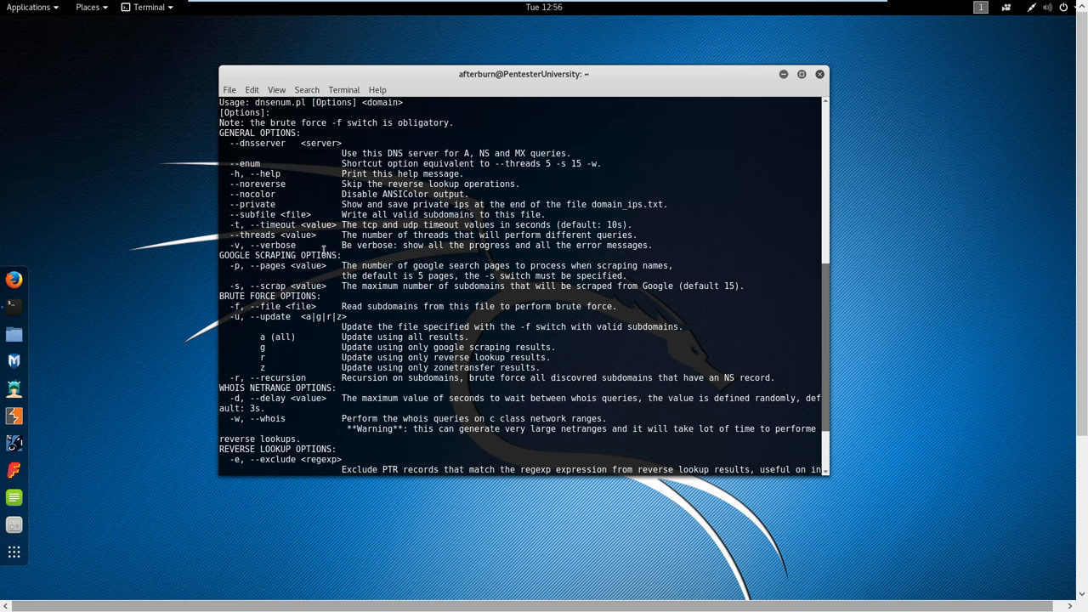
mouse_move(331, 193)
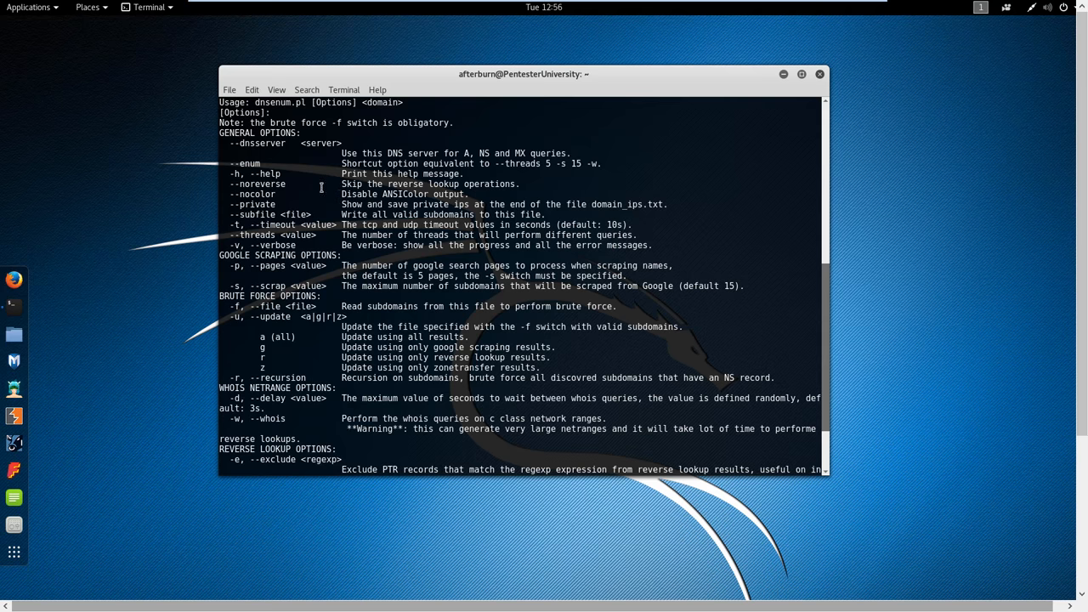
mouse_move(304, 143)
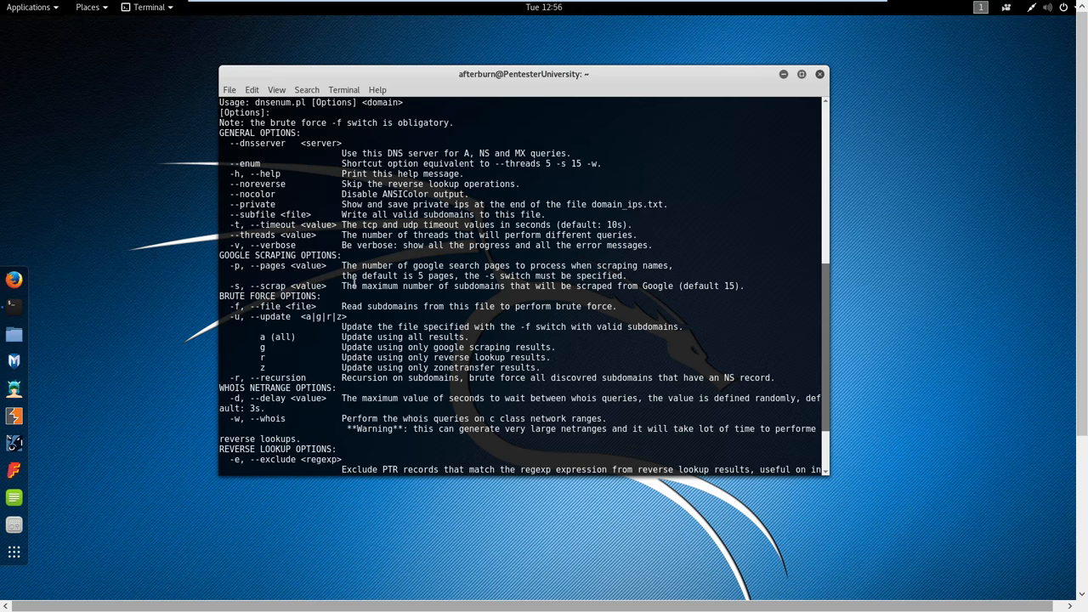
scroll("down", 3)
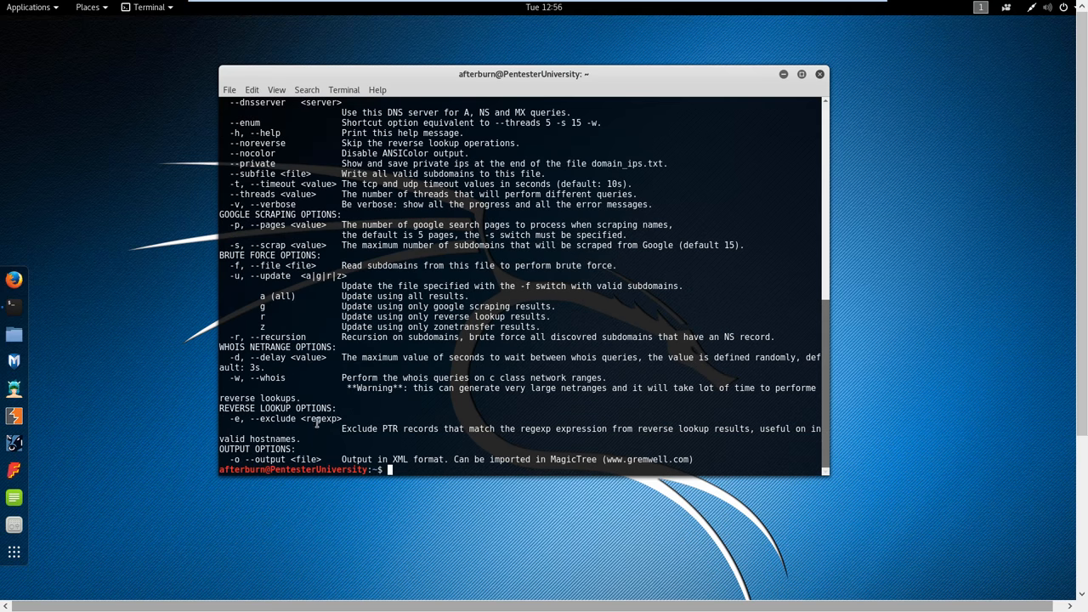
mouse_move(365, 435)
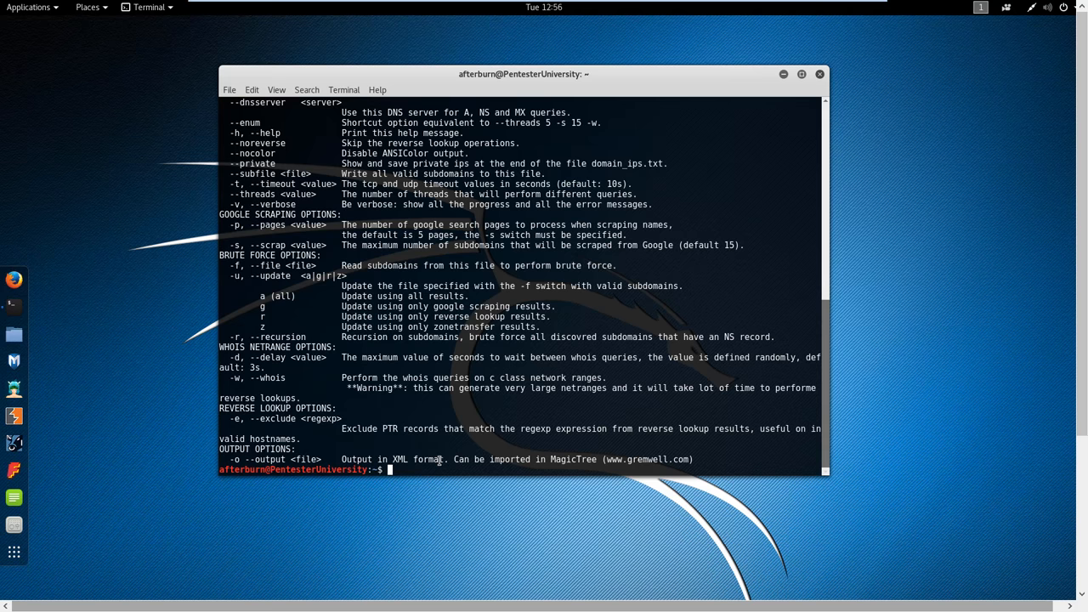
Clear the screen of help output and begin a new command with 'd'.
type("c")
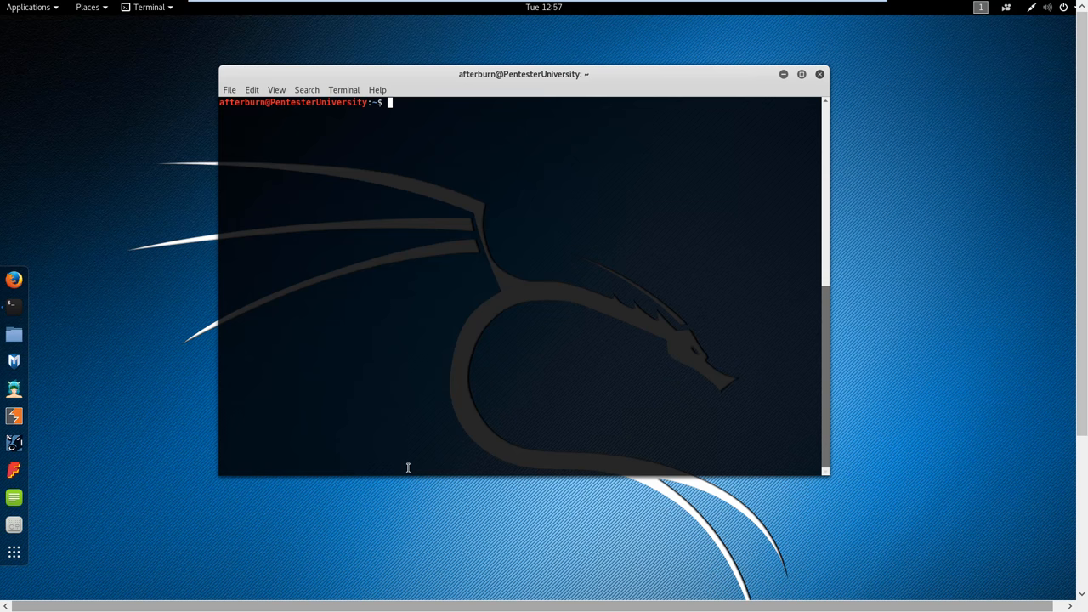
type("d")
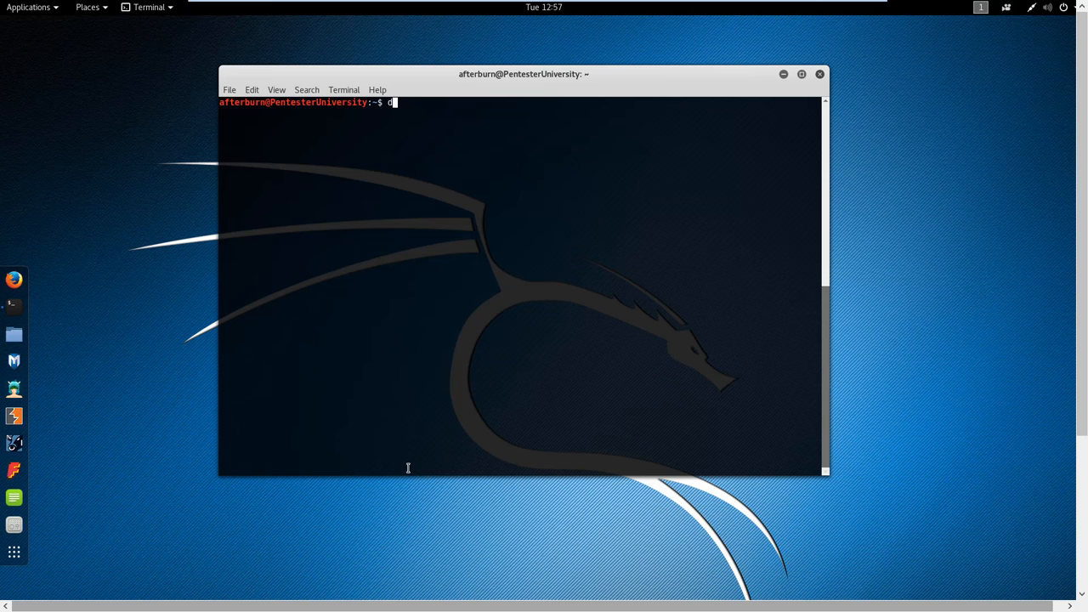
type("nsenum")
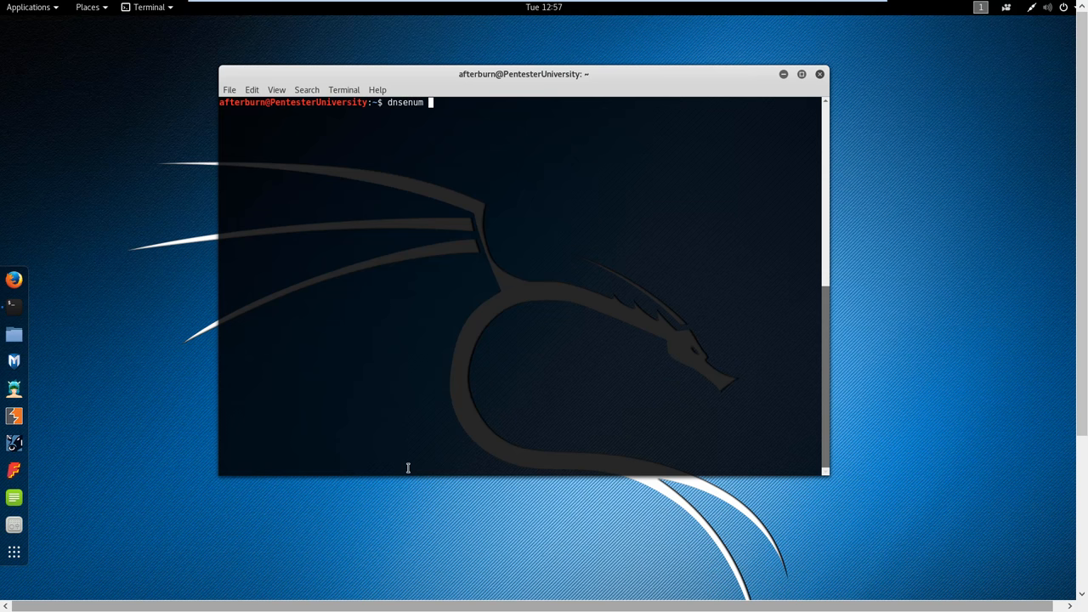
type("scanme,org")
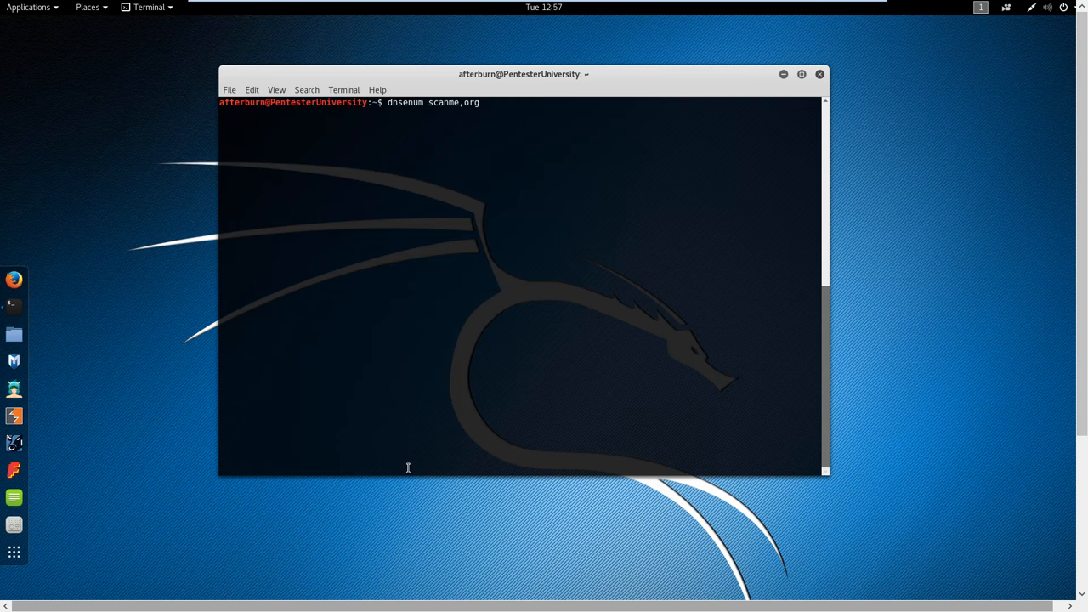
key("BackSpace")
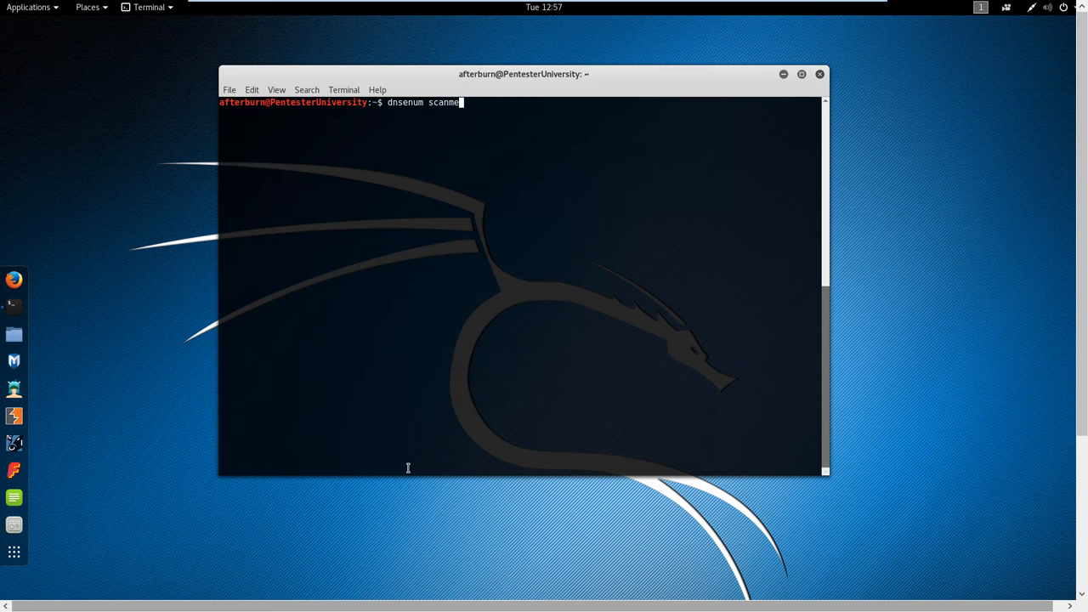
type(".org")
key("Return")
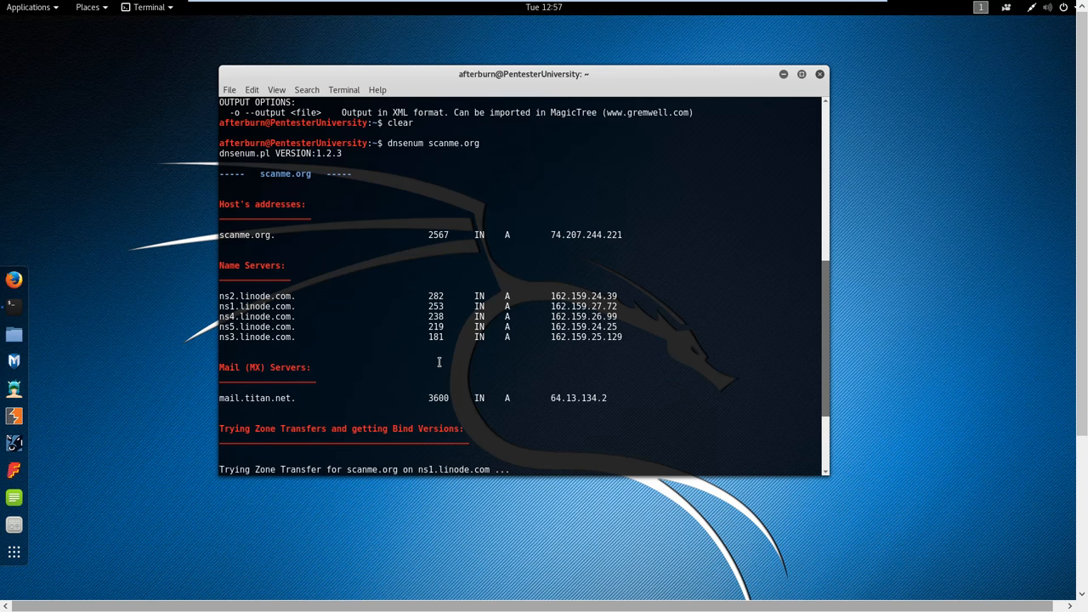
mouse_move(407, 321)
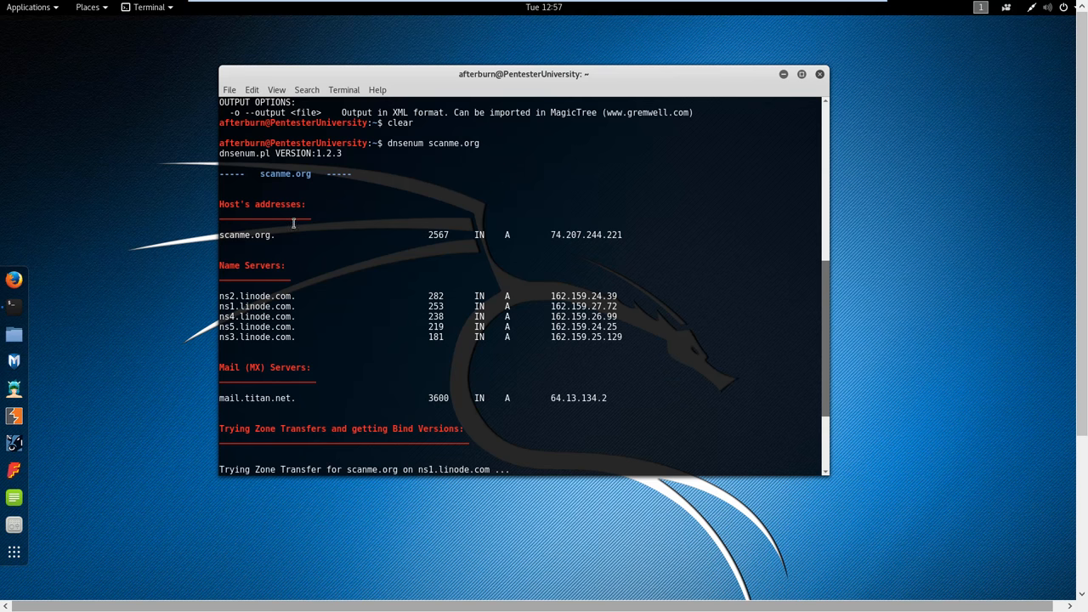
double_click(284, 173)
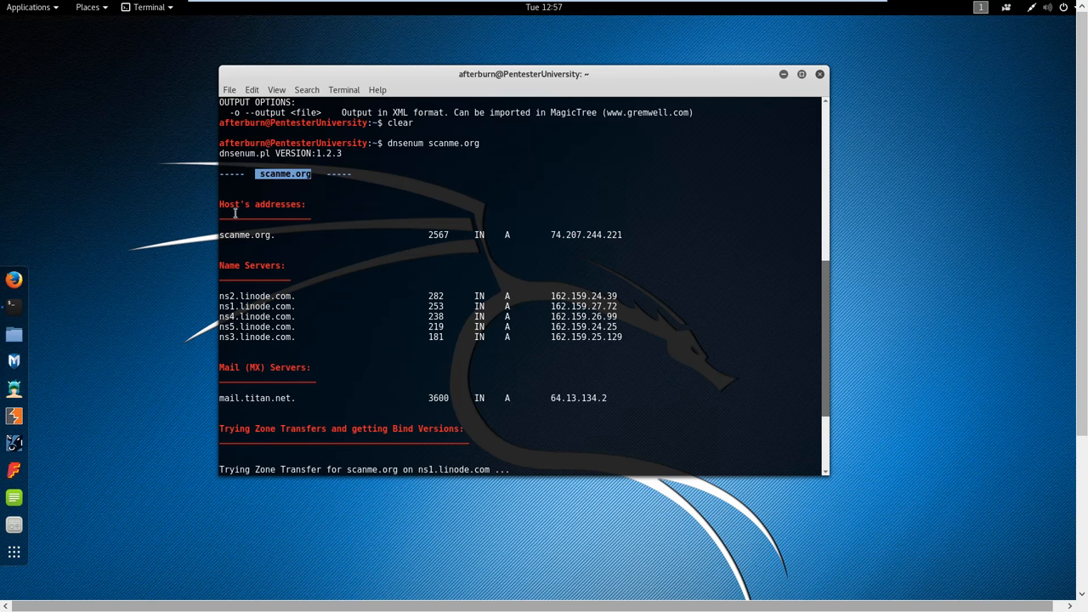
mouse_move(265, 241)
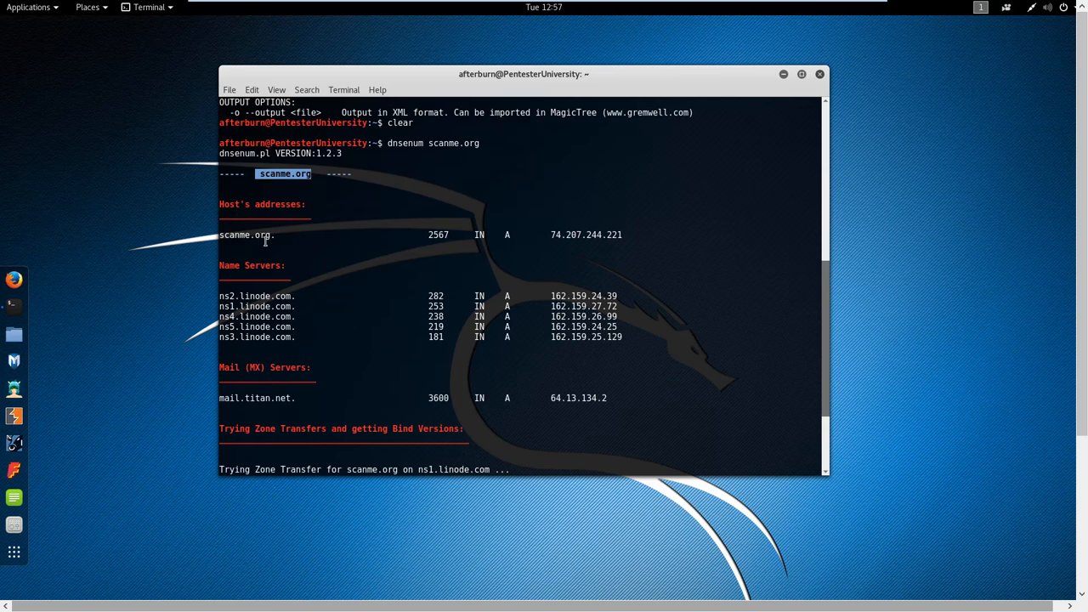
mouse_move(510, 240)
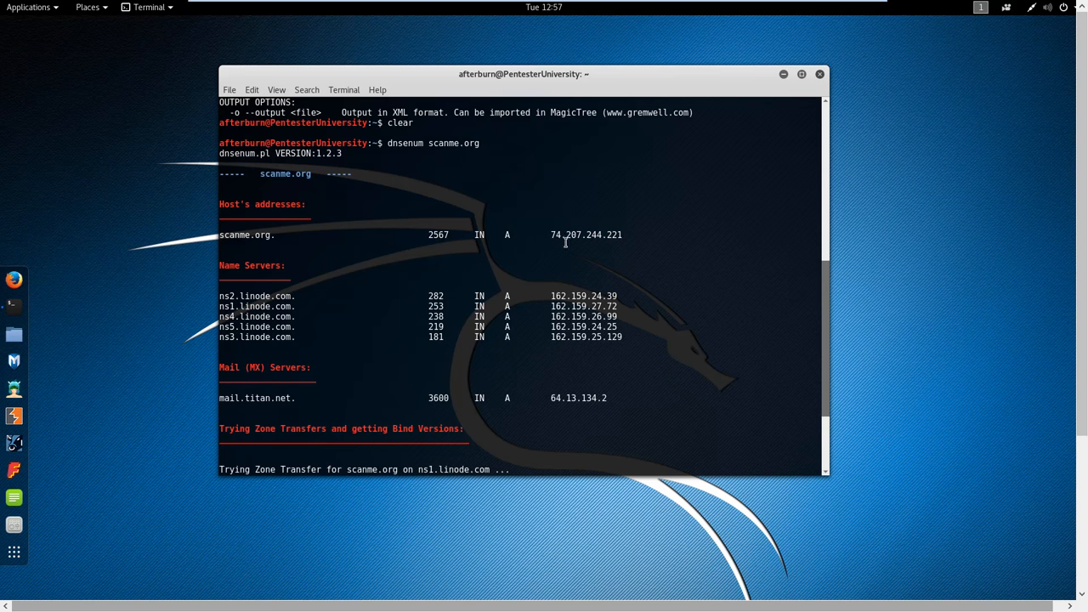
mouse_move(588, 256)
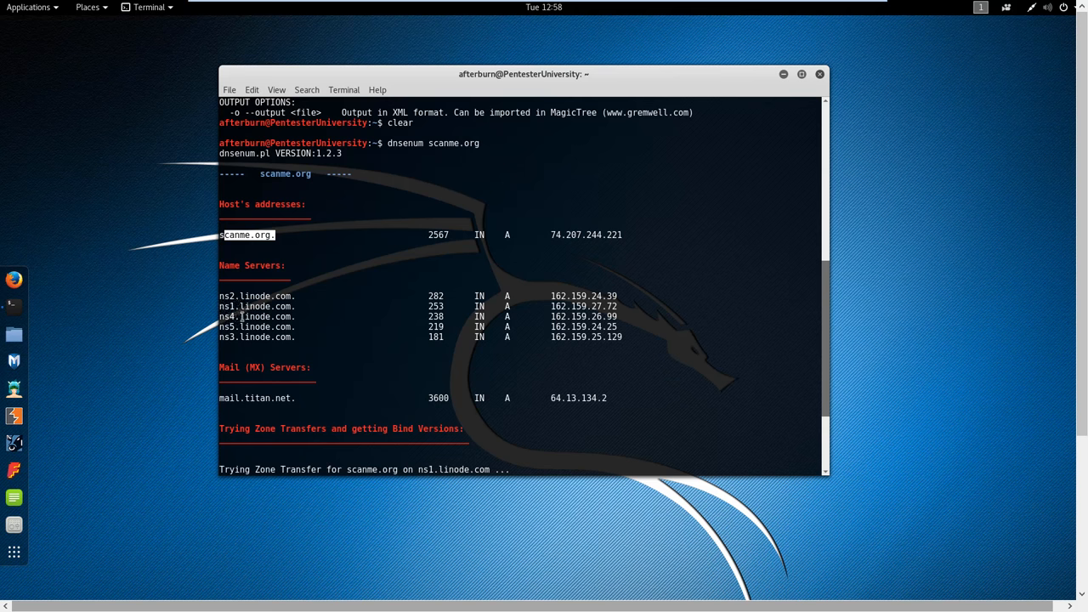
mouse_move(318, 336)
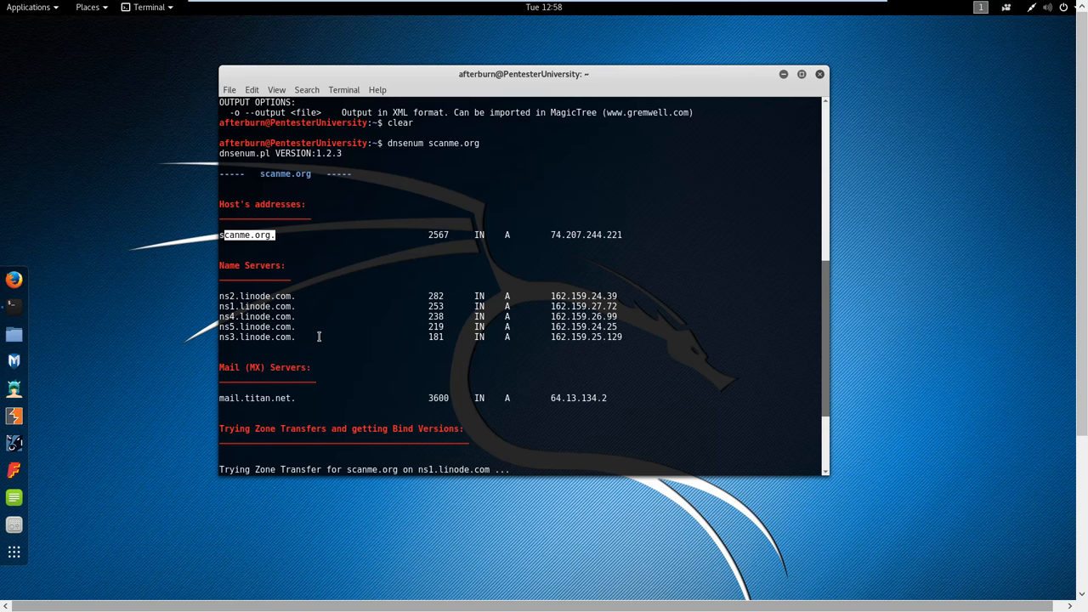
mouse_move(552, 295)
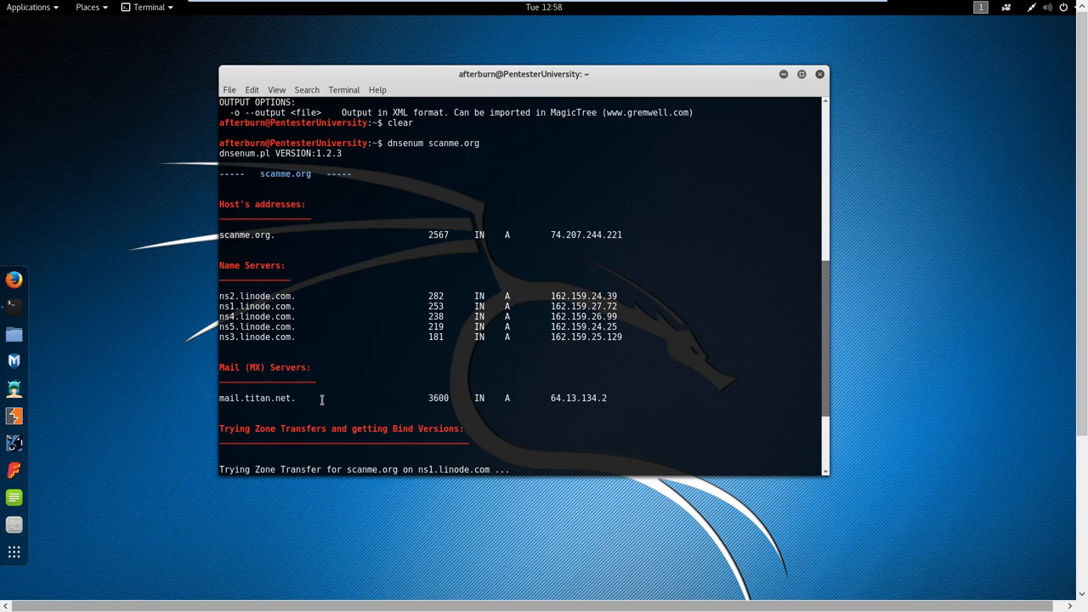
mouse_move(314, 409)
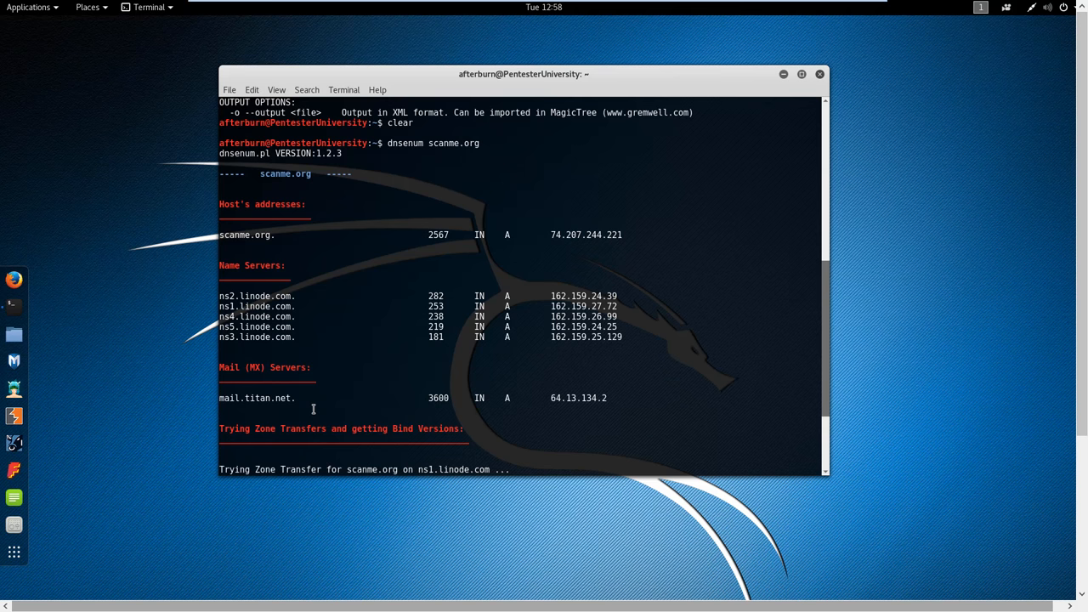
mouse_move(291, 400)
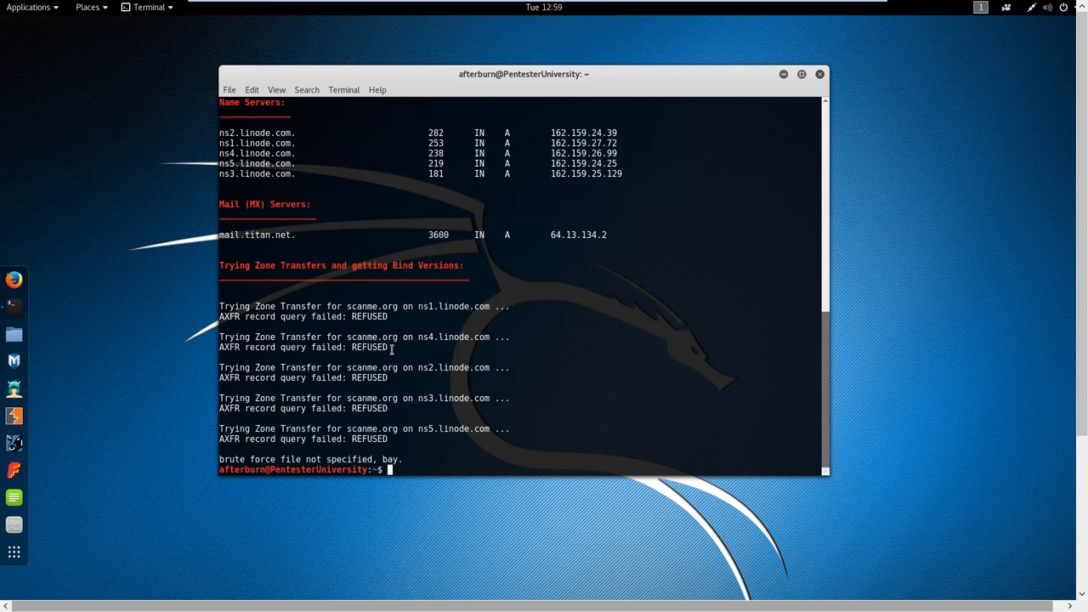
mouse_move(399, 445)
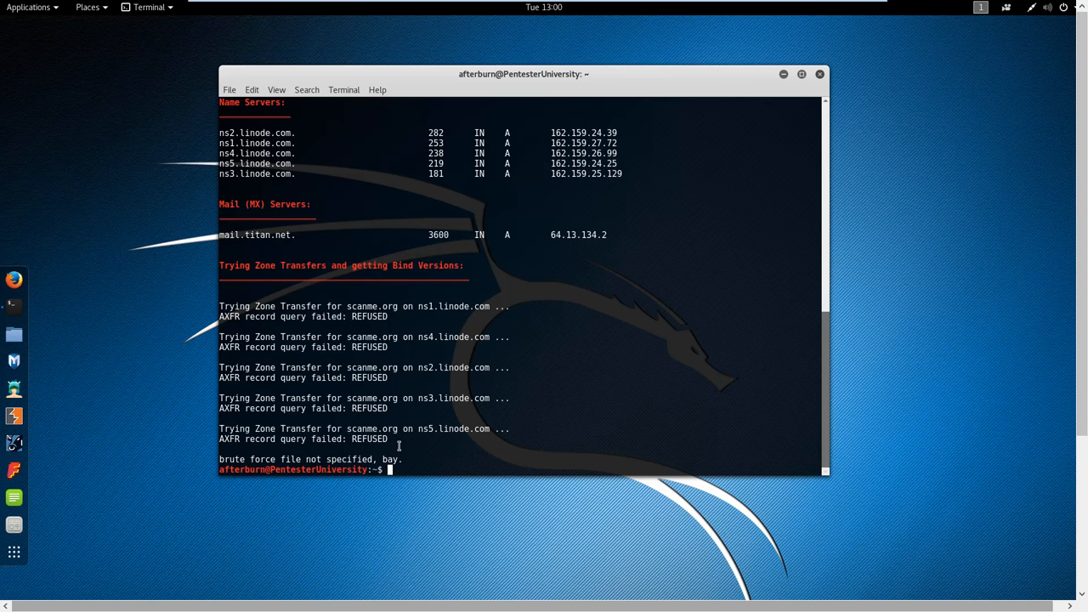
mouse_move(443, 469)
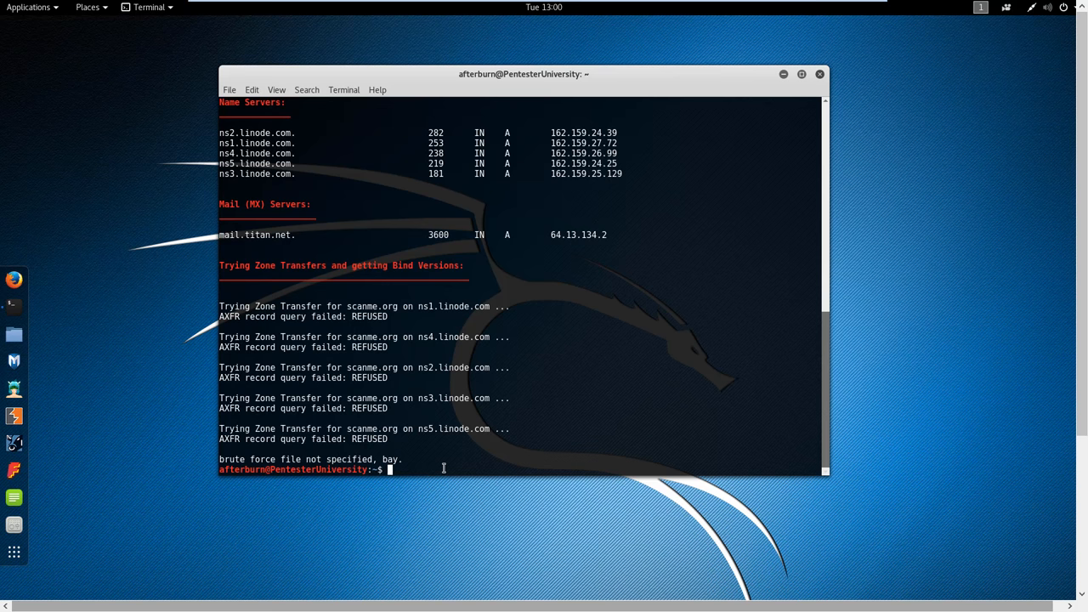
mouse_move(429, 467)
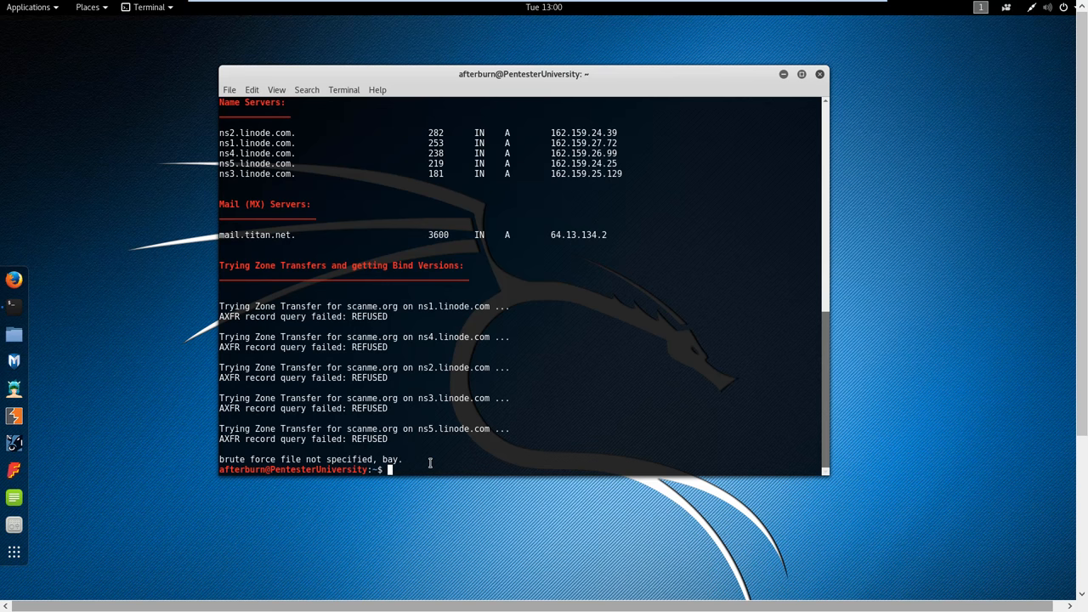
mouse_move(455, 438)
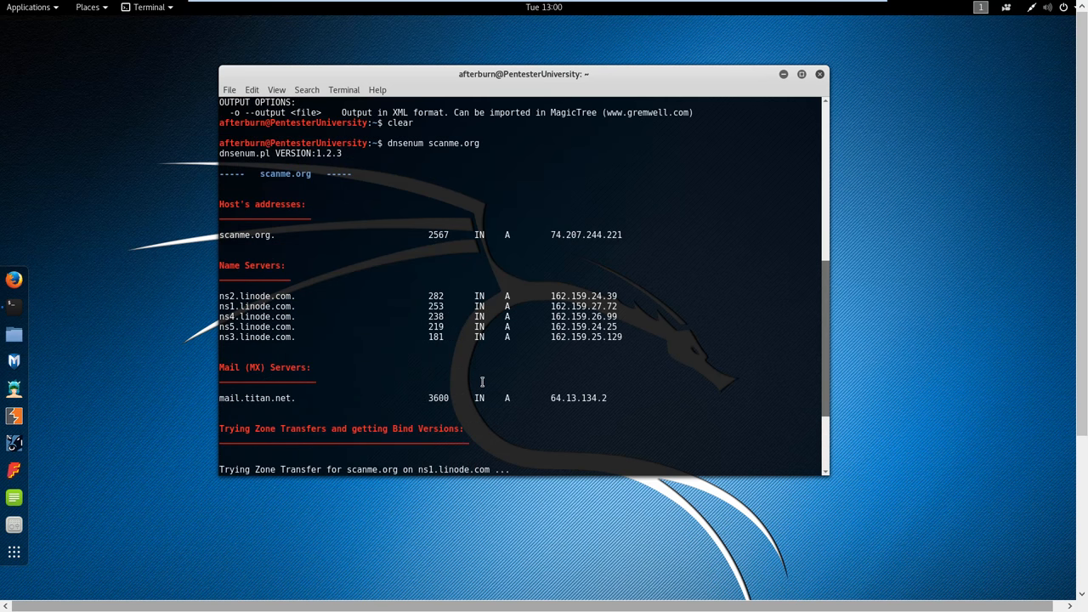
Scroll up through the finished scan output after all five zone transfers are refused.
scroll("up", 3)
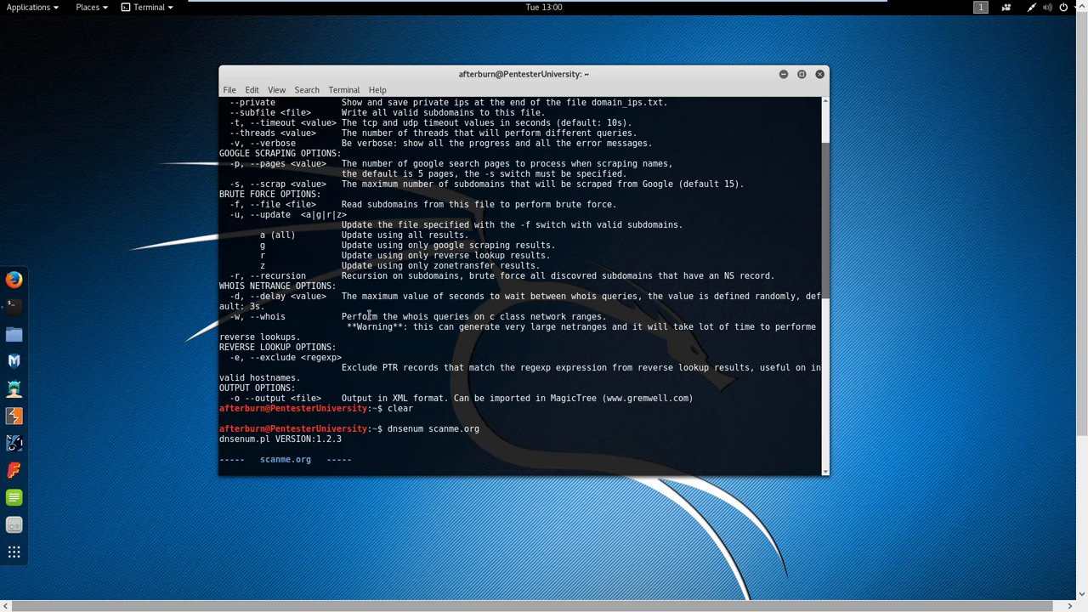
mouse_move(268, 270)
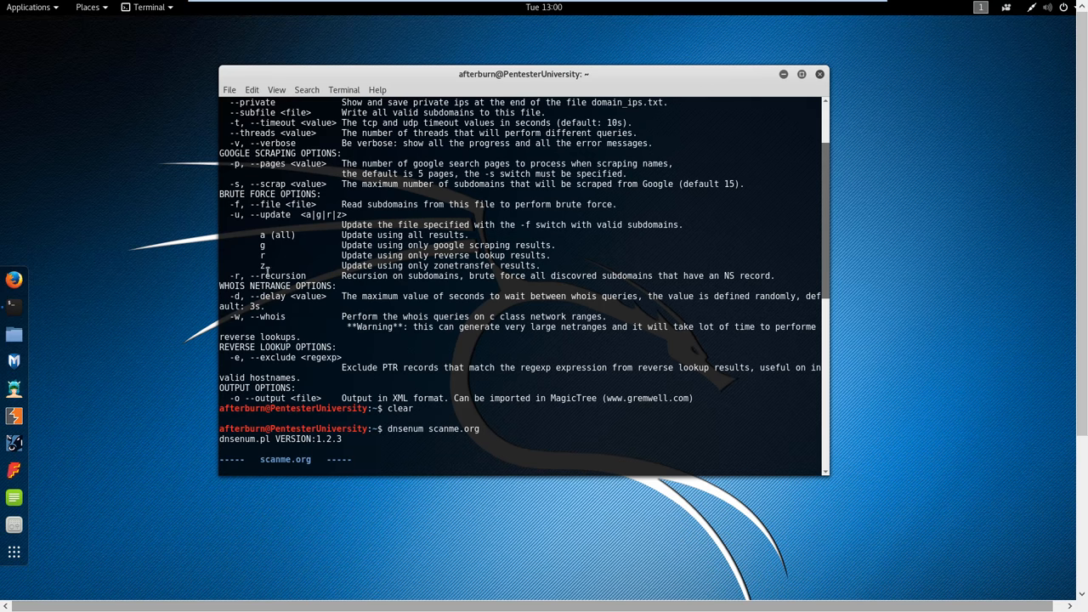
mouse_move(320, 322)
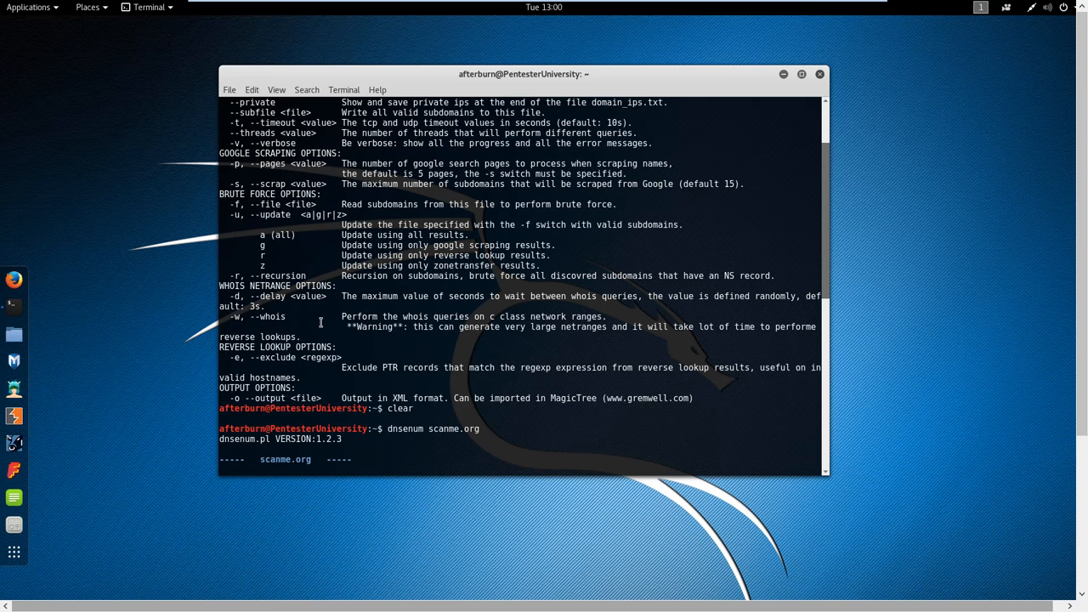